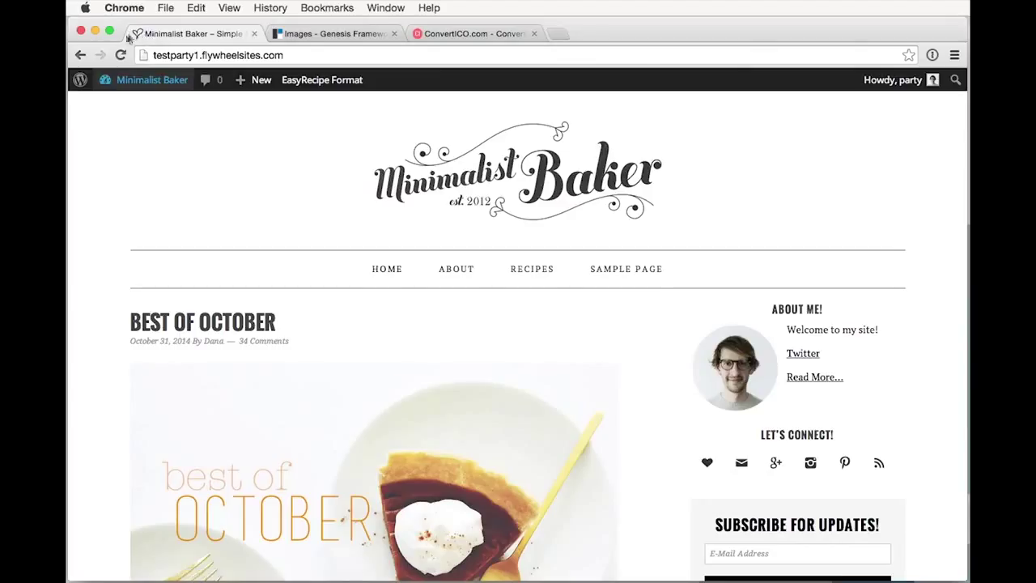
{"action": "mouse_move", "coordinate": [142, 36]}
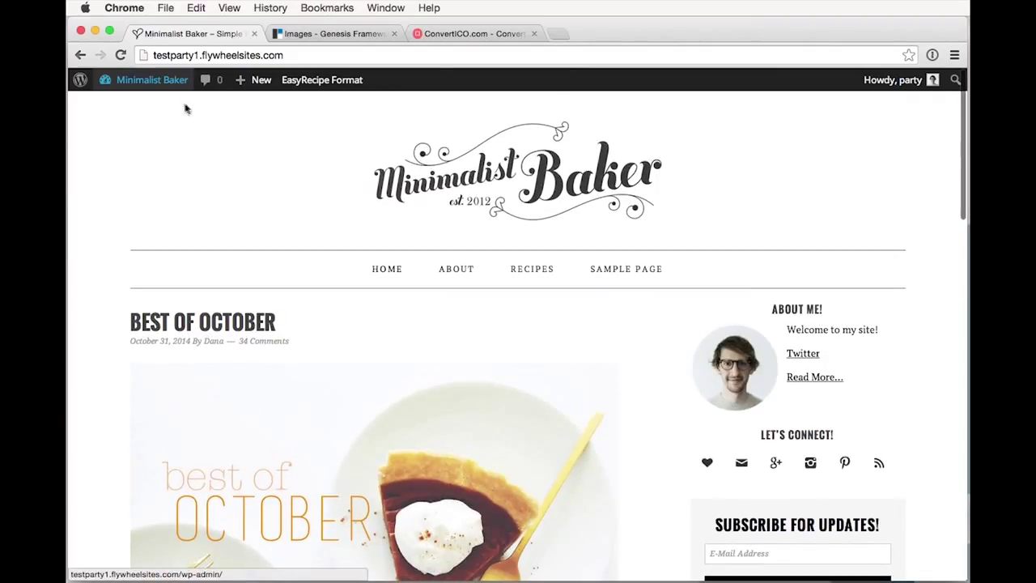
{"action": "mouse_move", "coordinate": [736, 92]}
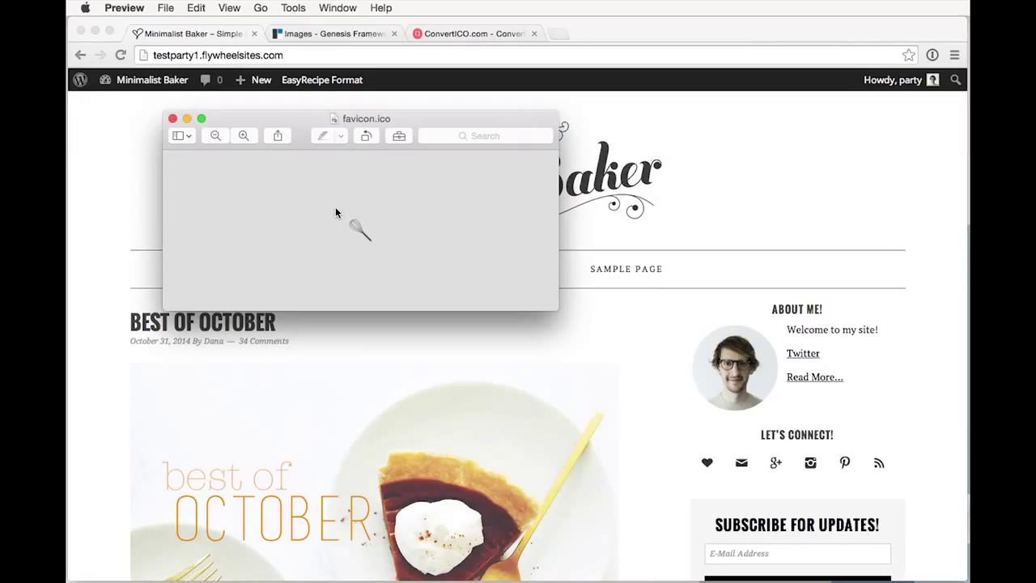
{"action": "mouse_move", "coordinate": [174, 120]}
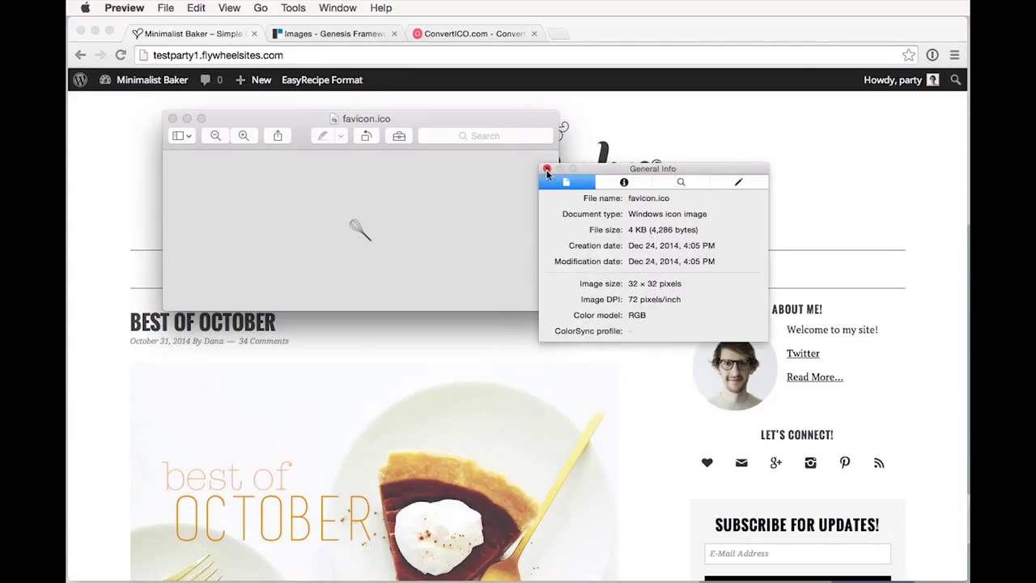
Dismiss the favicon.ico file info panel and close the Preview window
{"action": "left_click", "coordinate": [547, 168]}
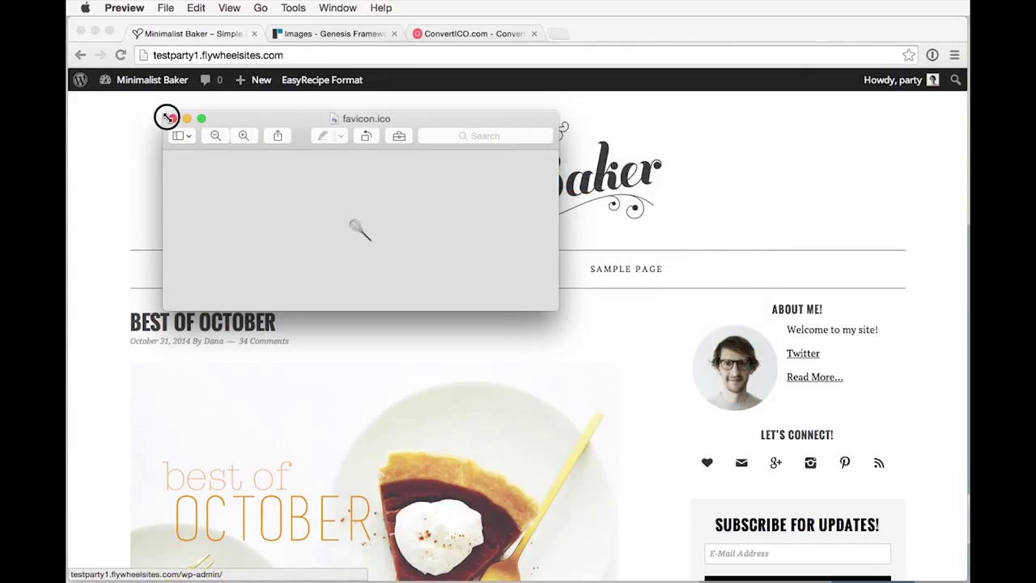
{"action": "left_click", "coordinate": [167, 118]}
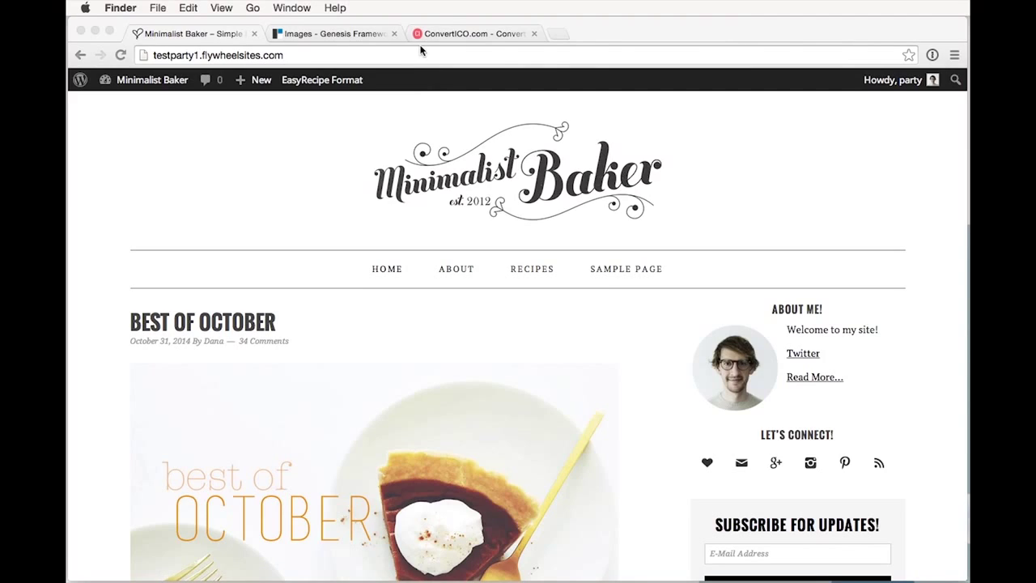
Switch to the ConvertICO.com tab and look over the PNG-to-ICO converter page
{"action": "left_click", "coordinate": [473, 33]}
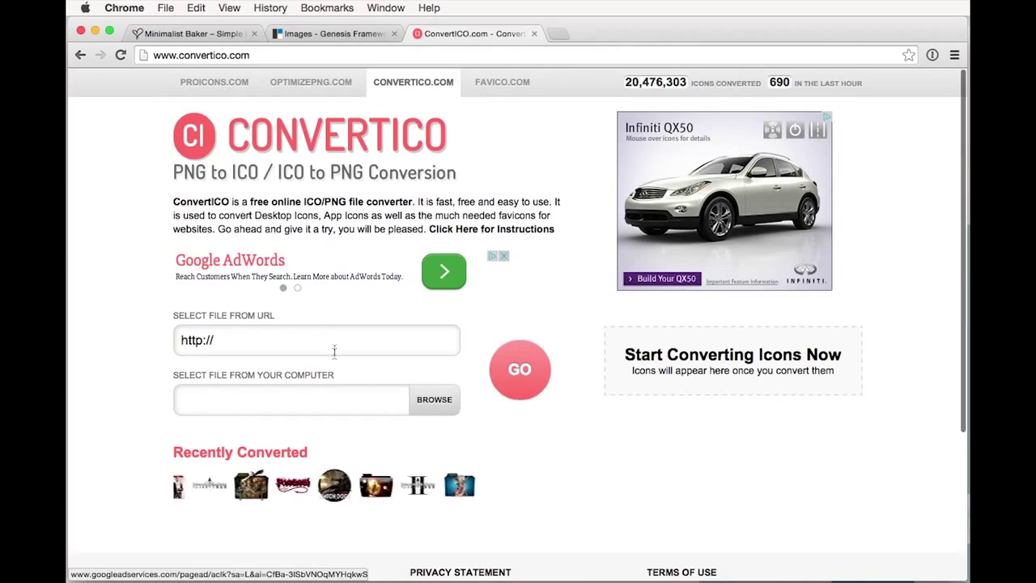
{"action": "scroll", "scroll_direction": "down", "scroll_amount": 3}
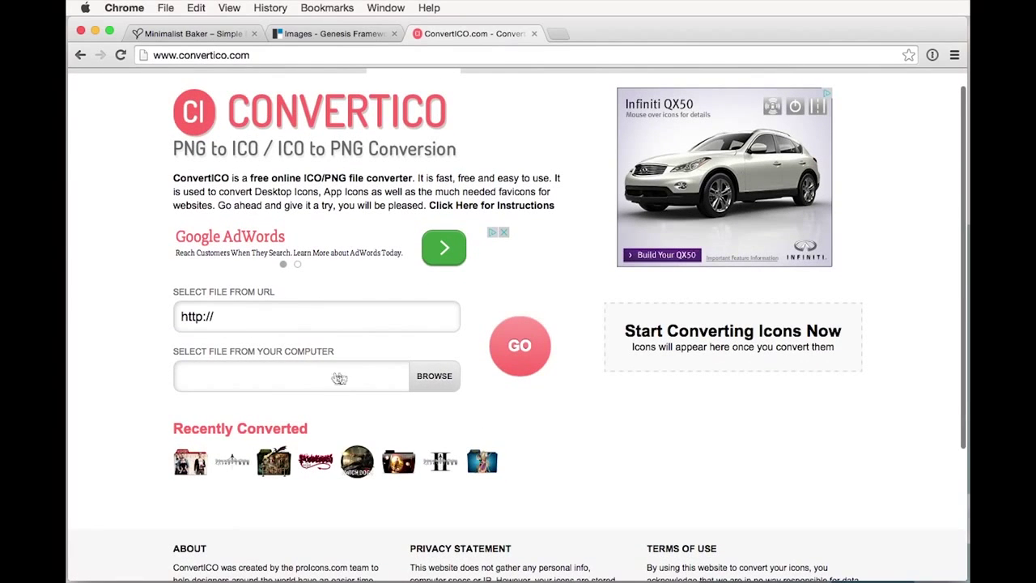
{"action": "scroll", "scroll_direction": "up", "scroll_amount": 3}
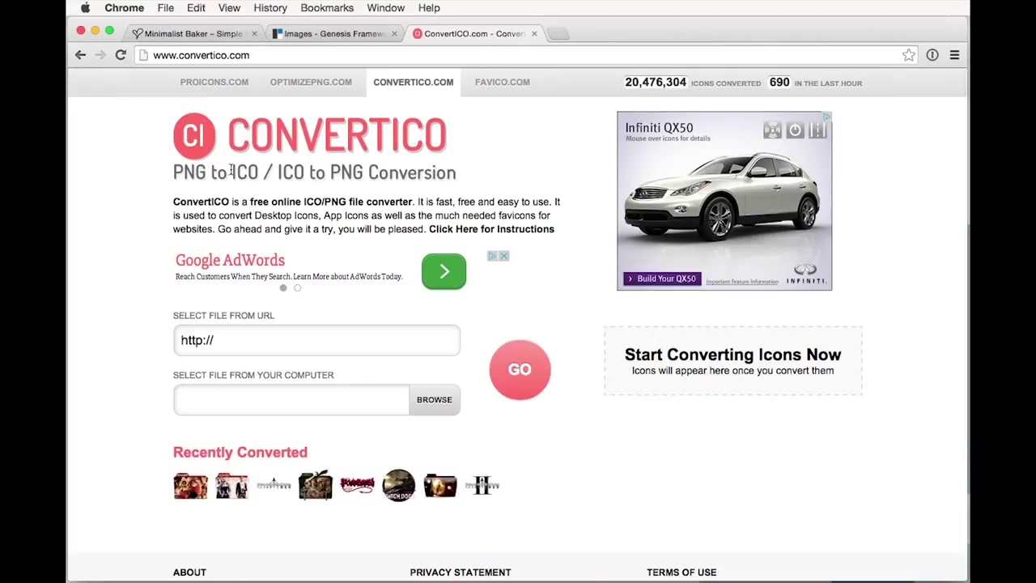
{"action": "mouse_move", "coordinate": [382, 92]}
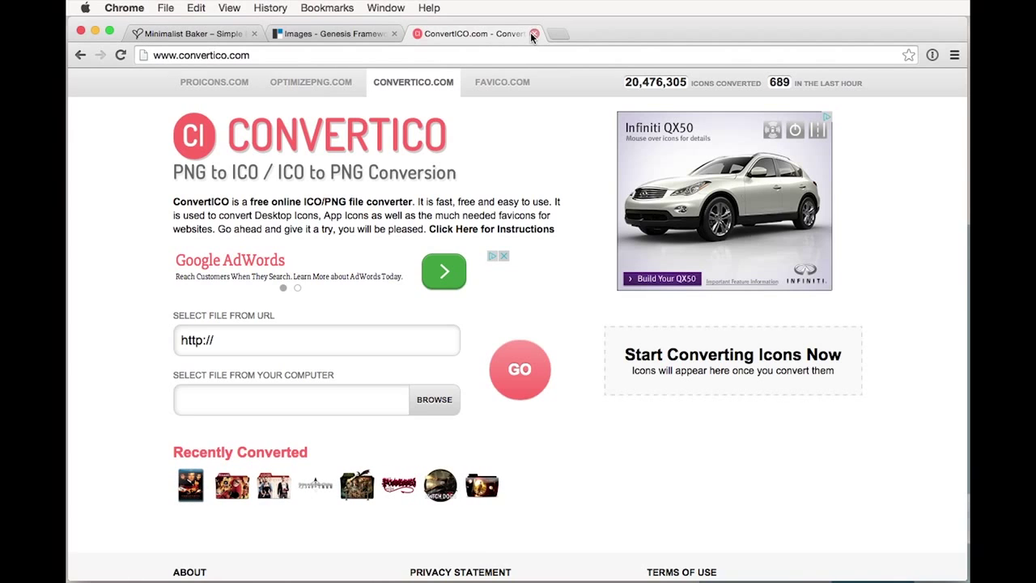
{"action": "mouse_move", "coordinate": [442, 55]}
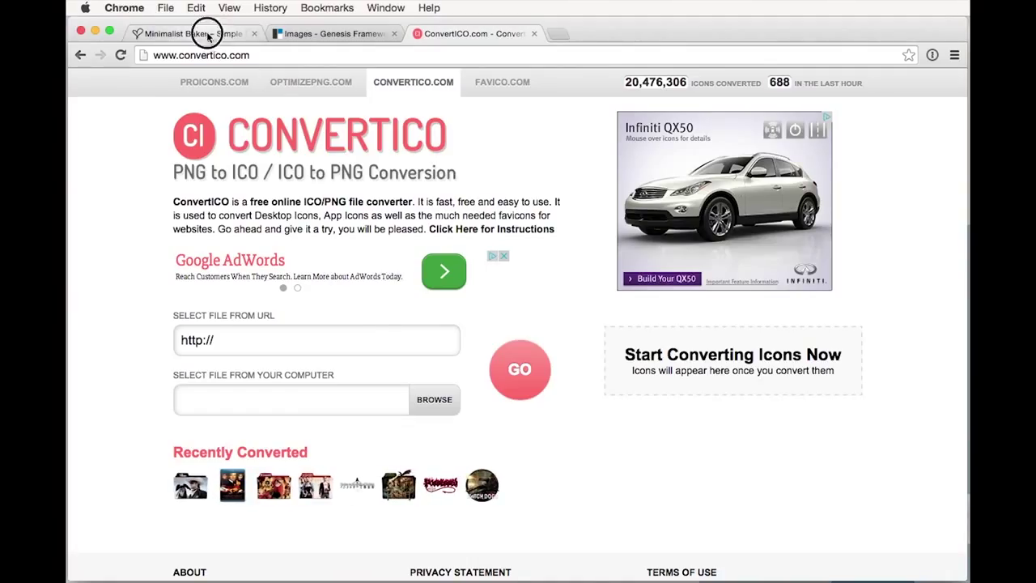
Reach the WordPress dashboard from the Minimalist Baker site and go to Media > Add New
{"action": "left_click", "coordinate": [194, 33]}
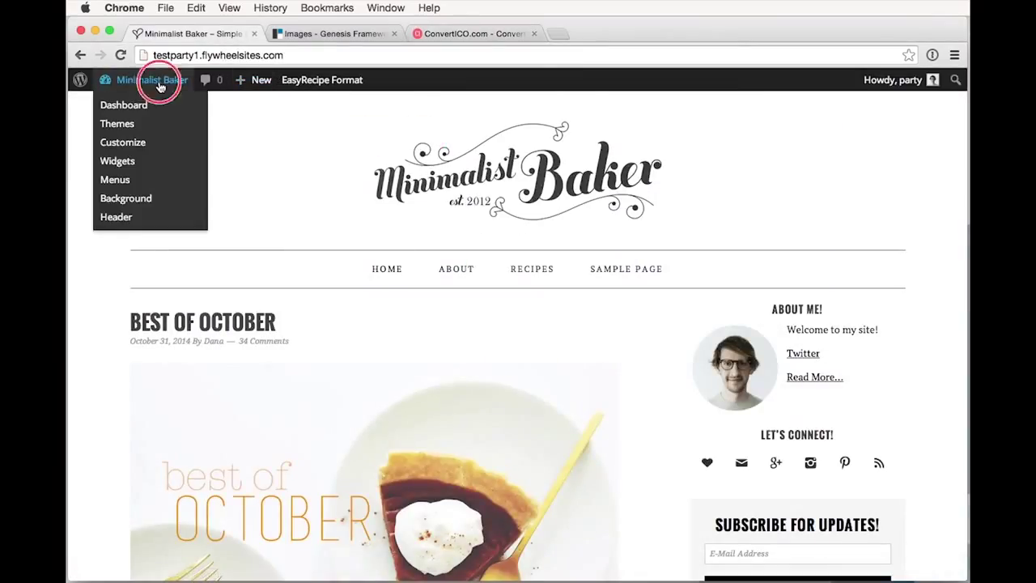
{"action": "left_click", "coordinate": [123, 104]}
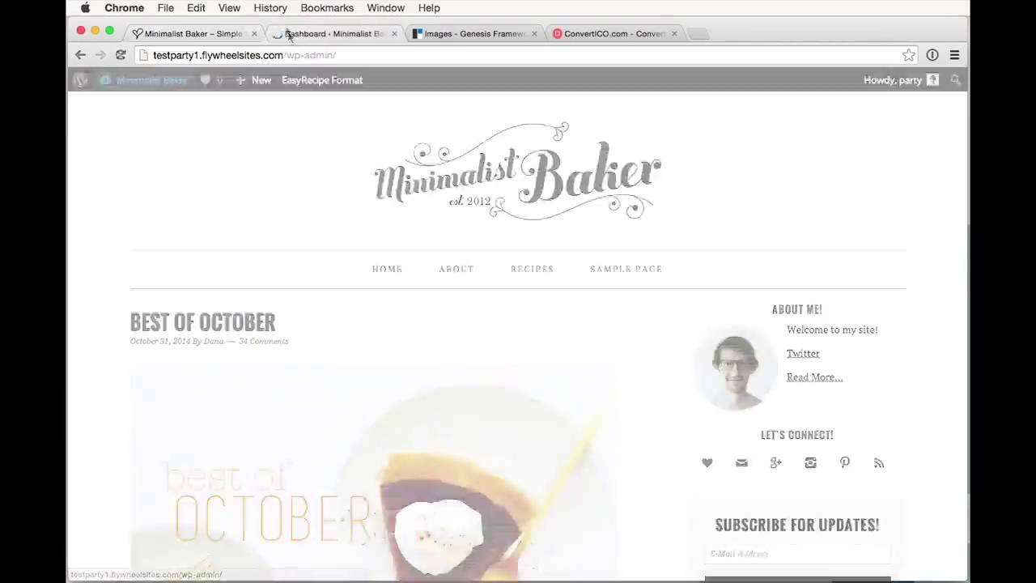
{"action": "left_click", "coordinate": [332, 33]}
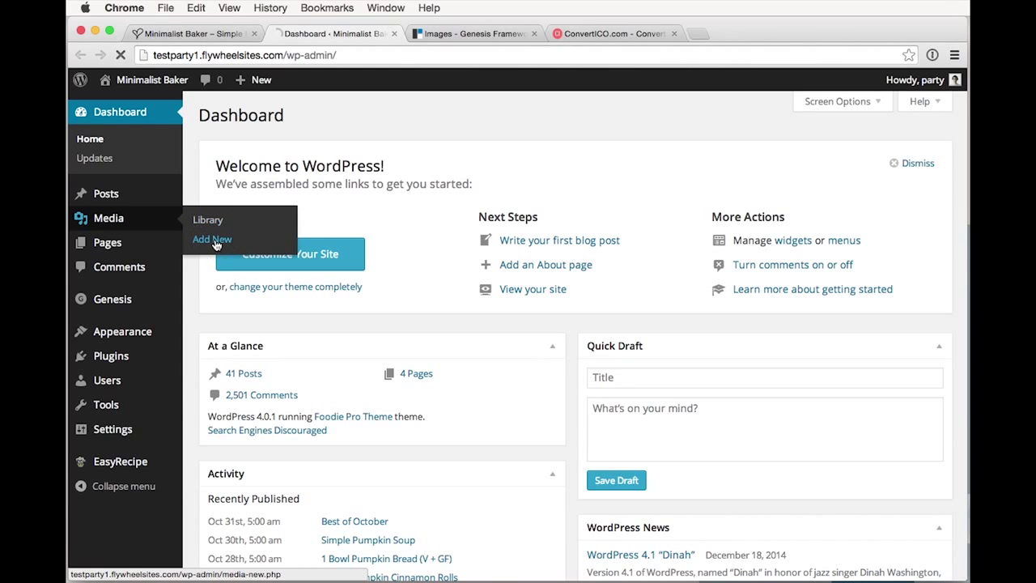
{"action": "left_click", "coordinate": [212, 240]}
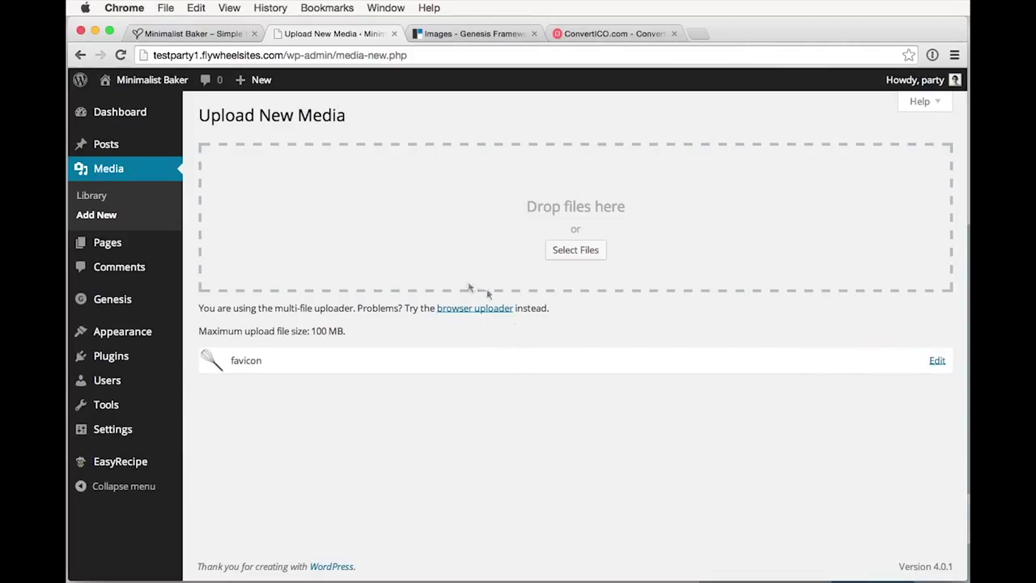
{"action": "mouse_move", "coordinate": [631, 388]}
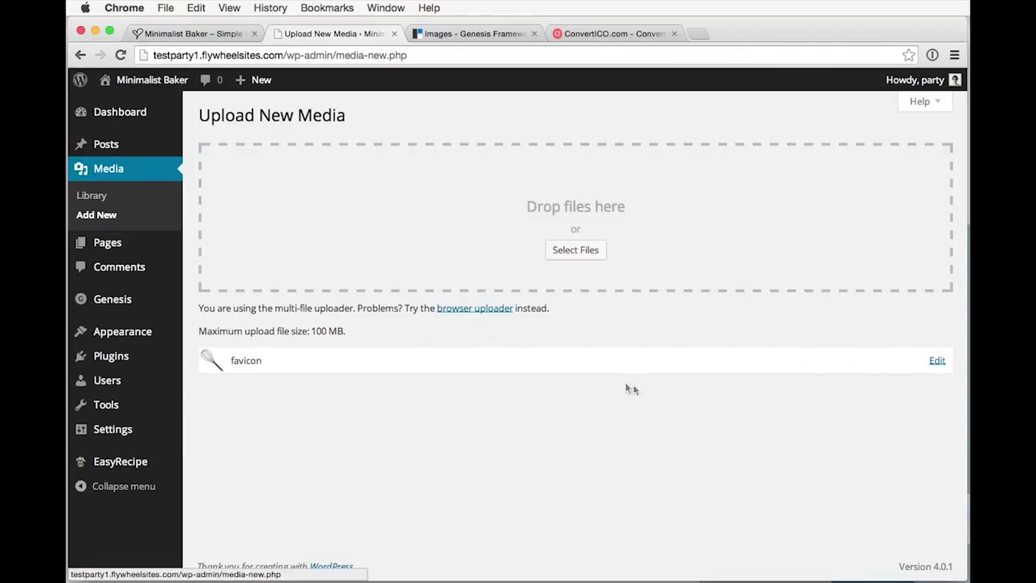
Upload favicon.ico, select its File URL on the attachment edit page, and return to the upload page
{"action": "left_click", "coordinate": [936, 360]}
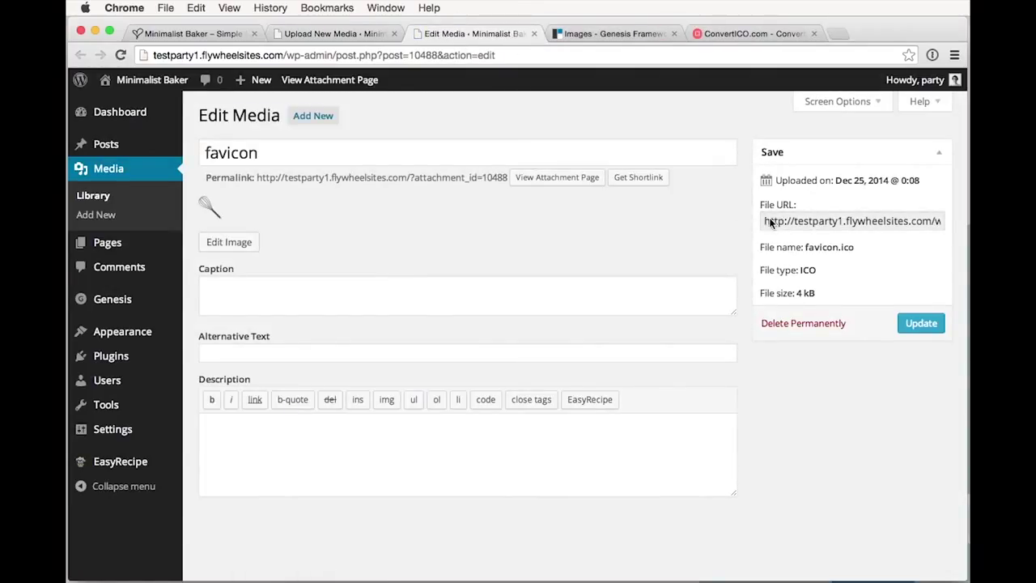
{"action": "left_click", "coordinate": [852, 220]}
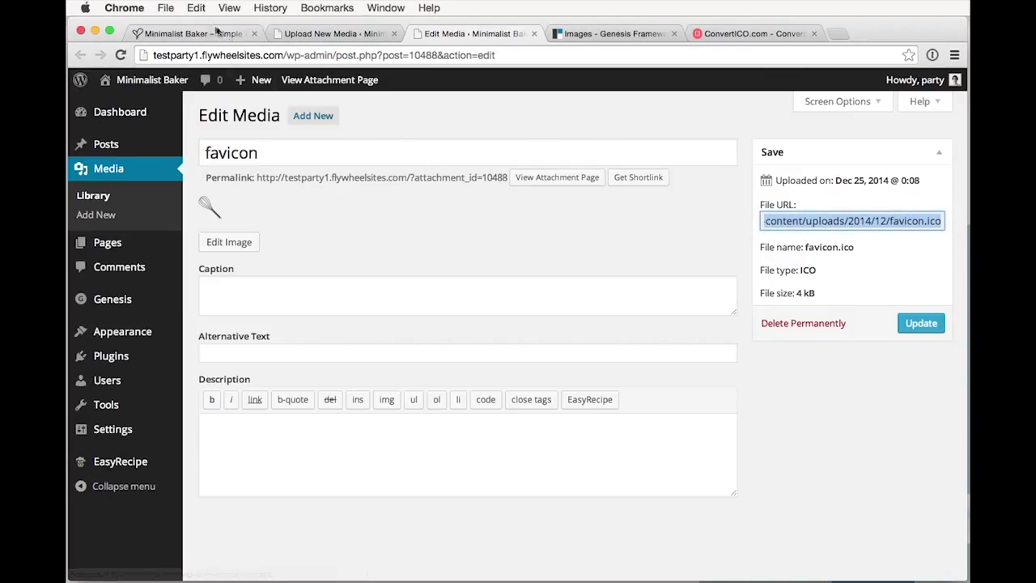
{"action": "left_click", "coordinate": [332, 32]}
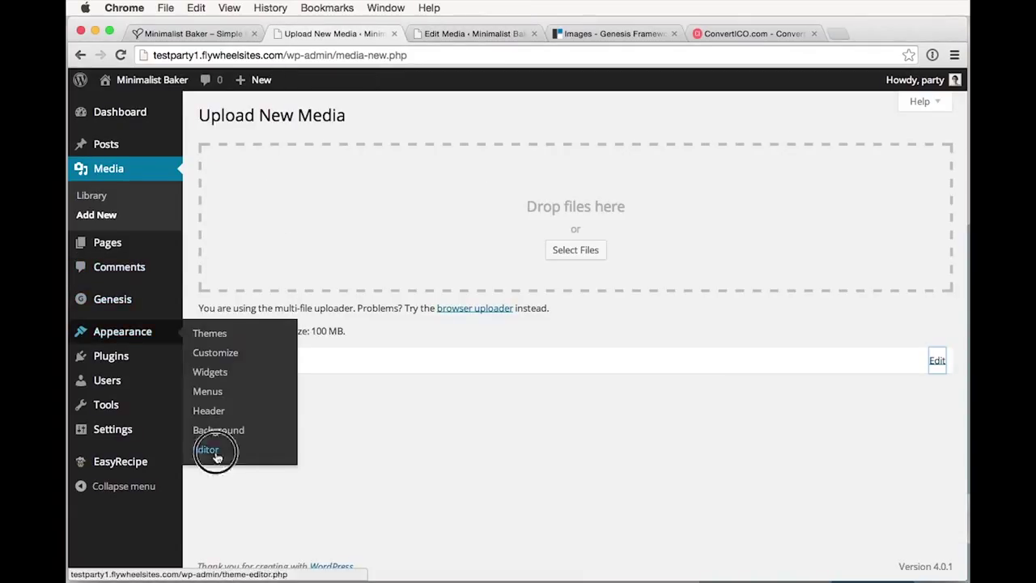
Go to Appearance > Editor, loading Foodie Pro's style.css in the theme editor
{"action": "left_click", "coordinate": [208, 451]}
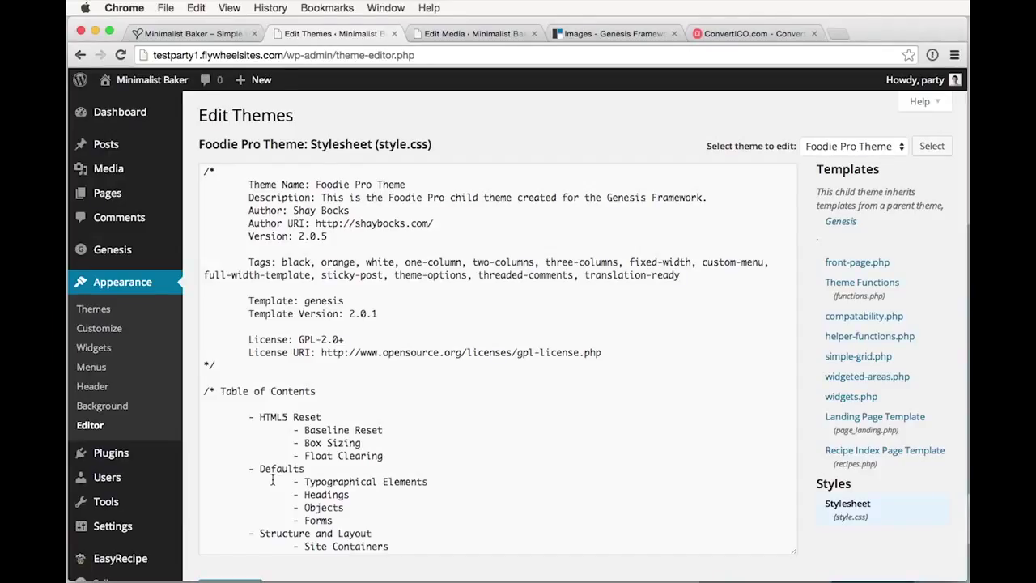
{"action": "mouse_move", "coordinate": [331, 496]}
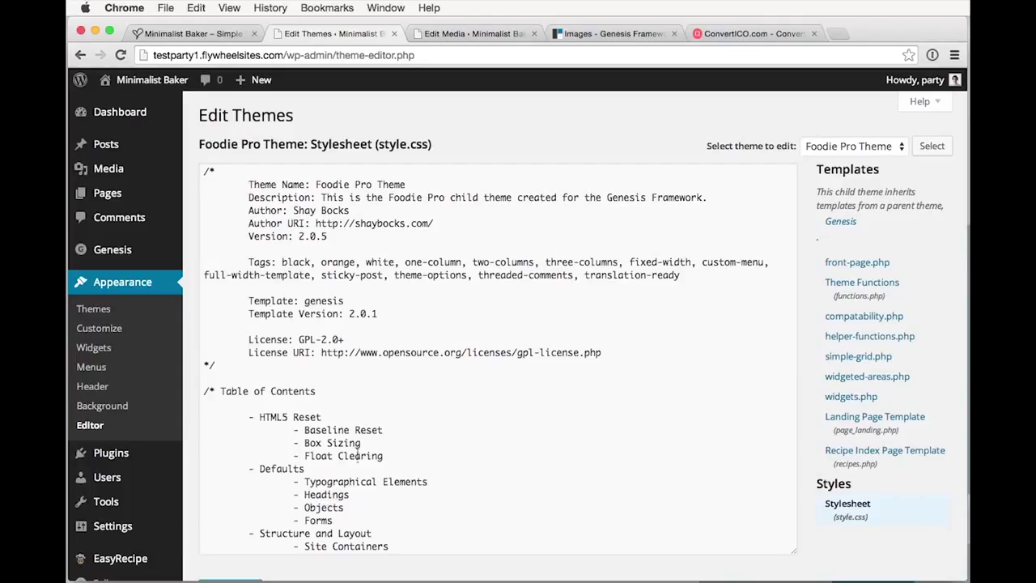
{"action": "mouse_move", "coordinate": [437, 320]}
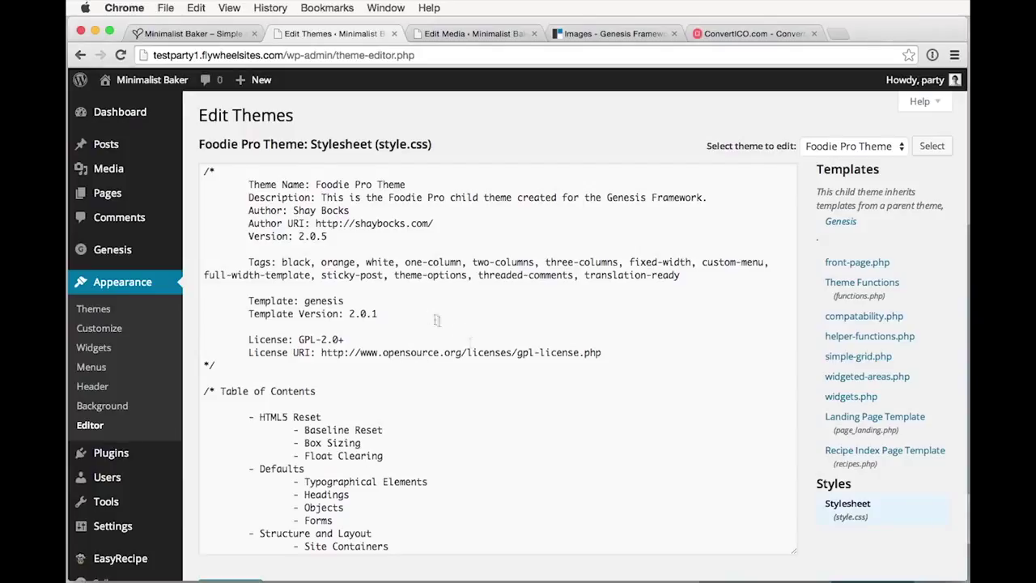
{"action": "mouse_move", "coordinate": [828, 309]}
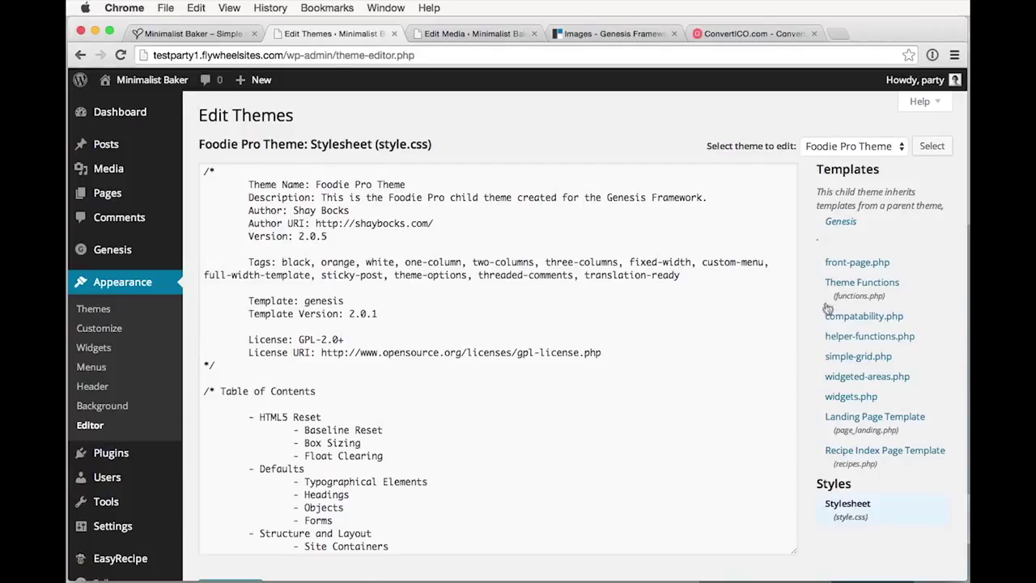
{"action": "mouse_move", "coordinate": [862, 288]}
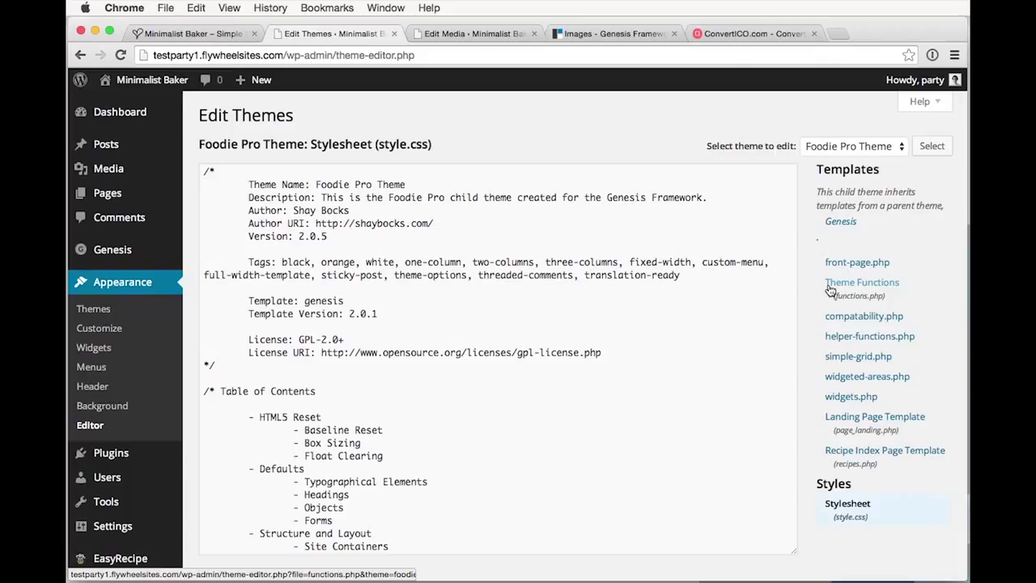
{"action": "mouse_move", "coordinate": [828, 294]}
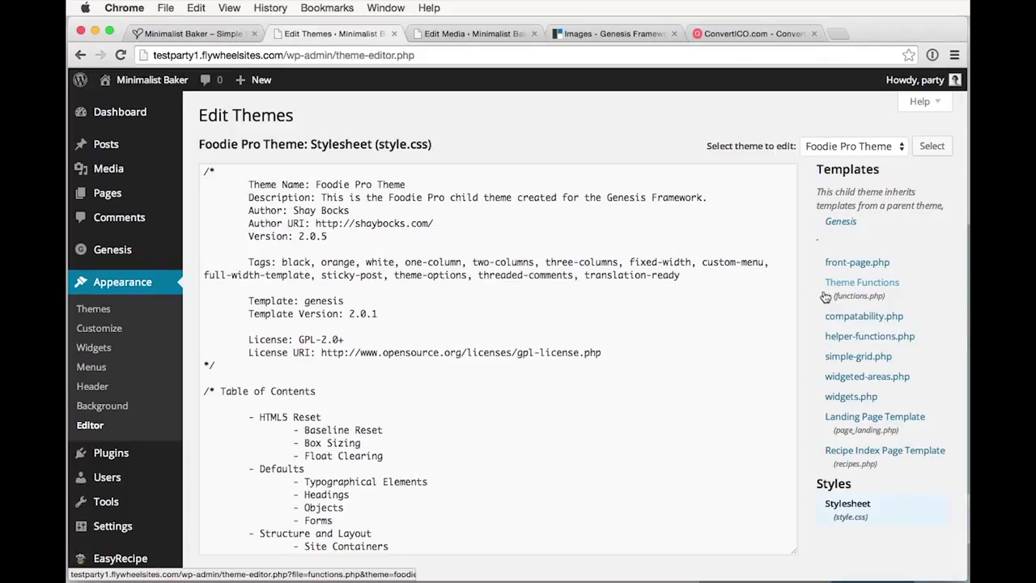
{"action": "mouse_move", "coordinate": [835, 290]}
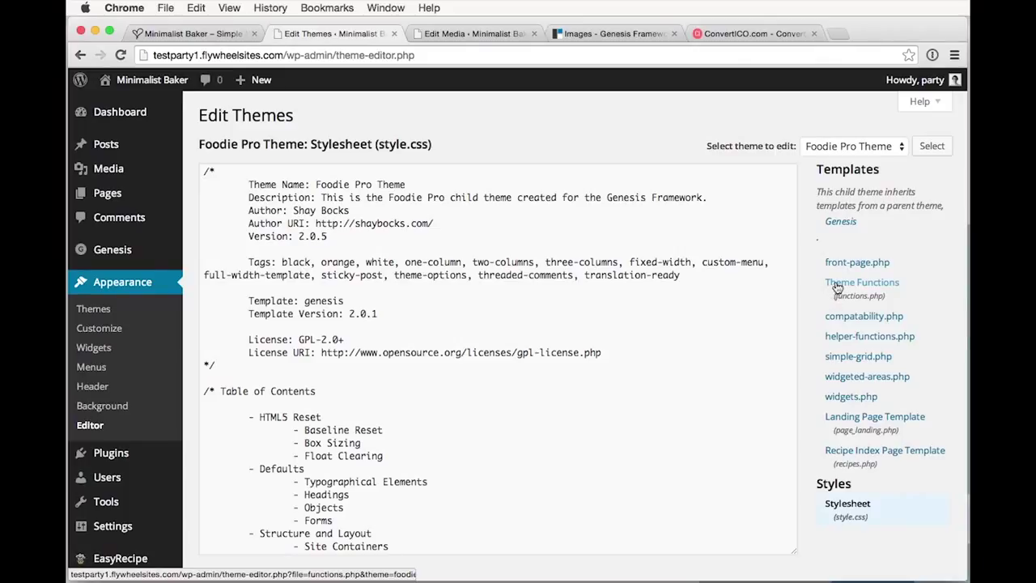
Load Theme Functions (functions.php) and place the cursor after its last code line
{"action": "left_click", "coordinate": [862, 281]}
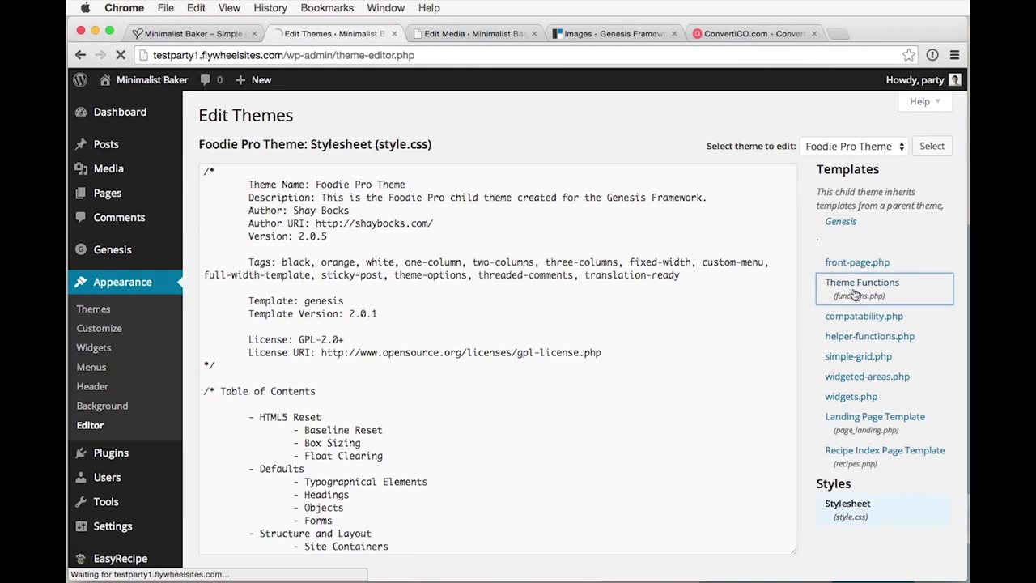
{"action": "left_click", "coordinate": [861, 282]}
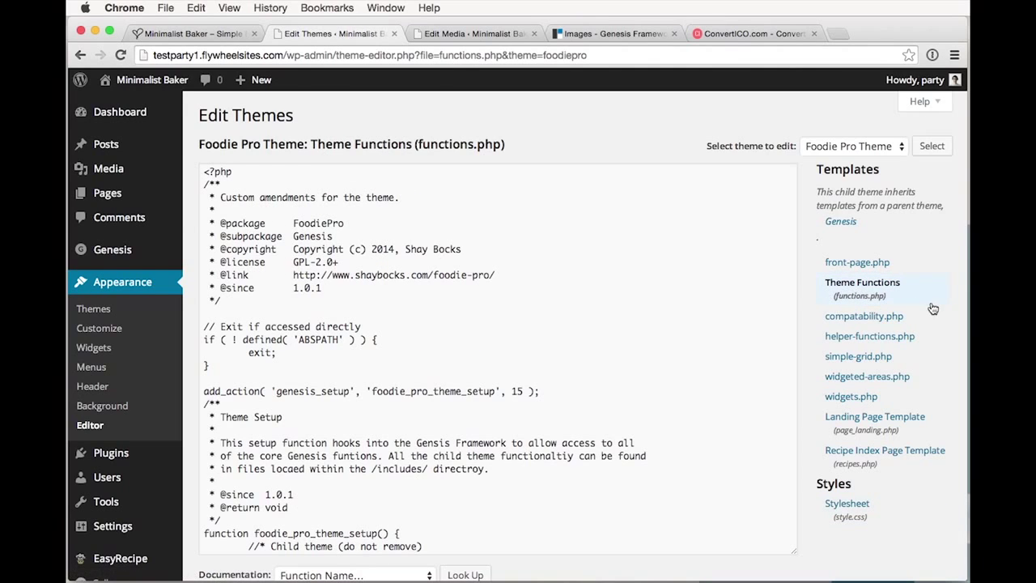
{"action": "scroll", "scroll_direction": "down", "scroll_amount": 3}
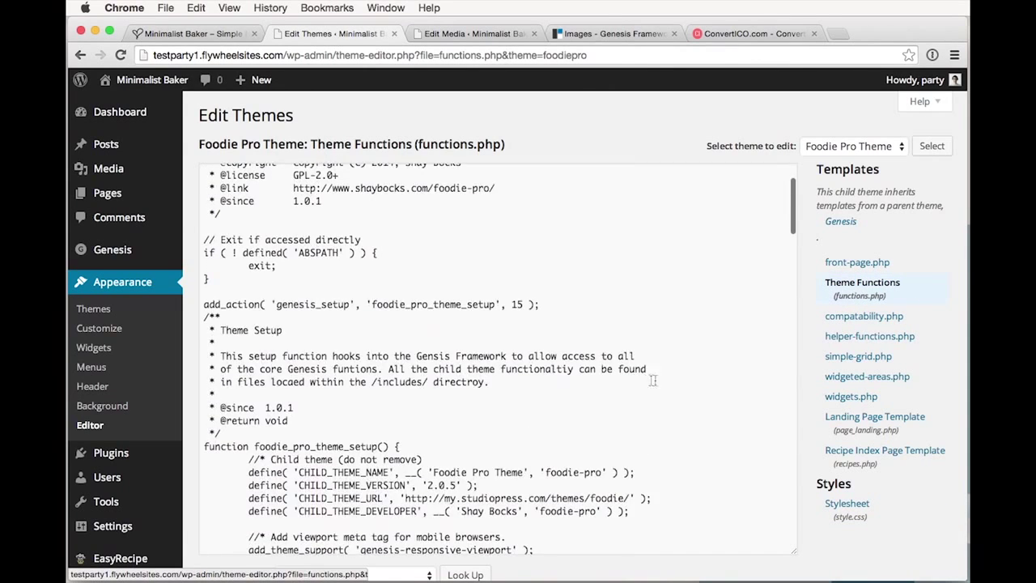
{"action": "scroll", "scroll_direction": "down", "scroll_amount": 3}
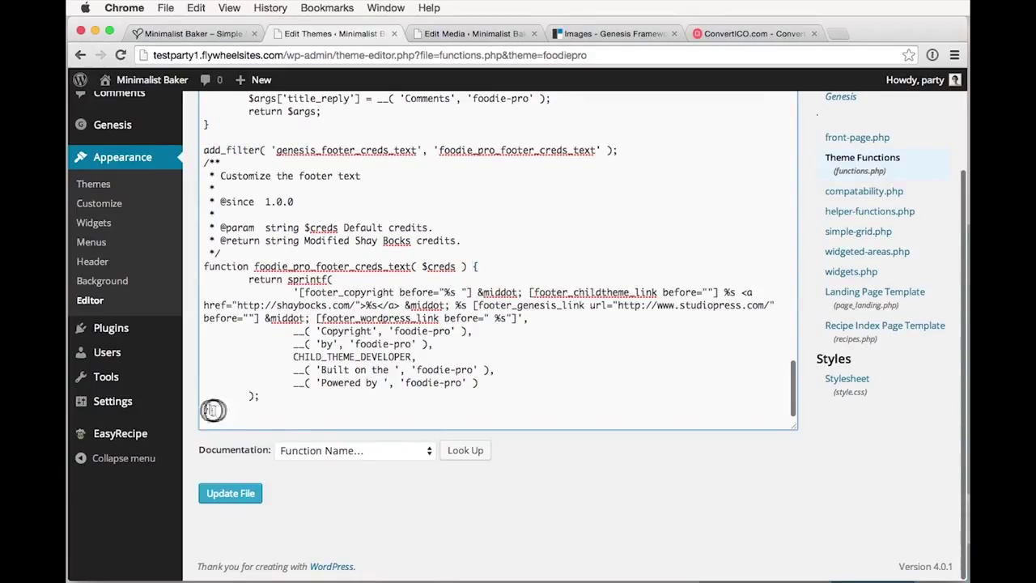
{"action": "scroll", "scroll_direction": "down", "scroll_amount": 3}
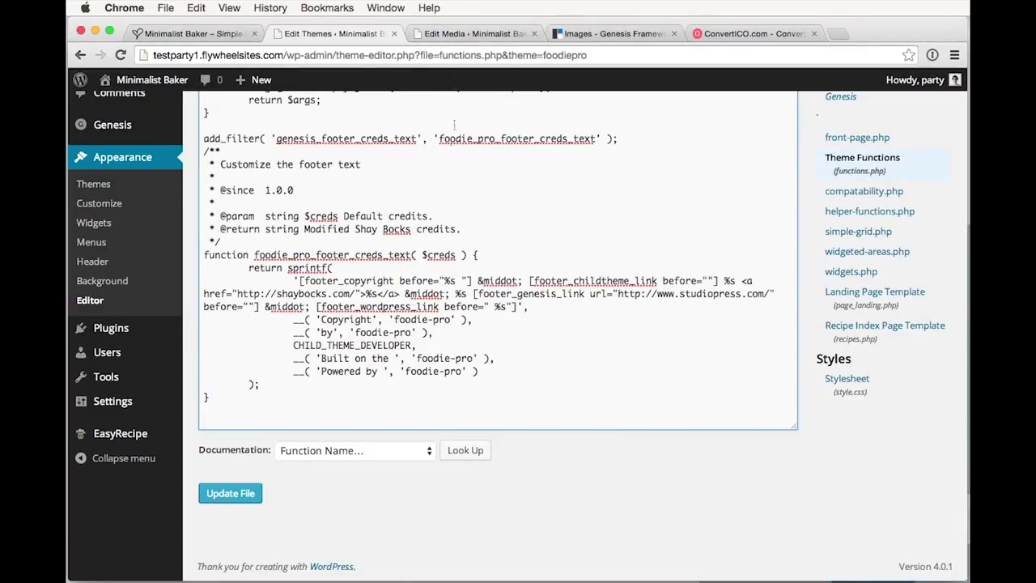
{"action": "left_click", "coordinate": [208, 421]}
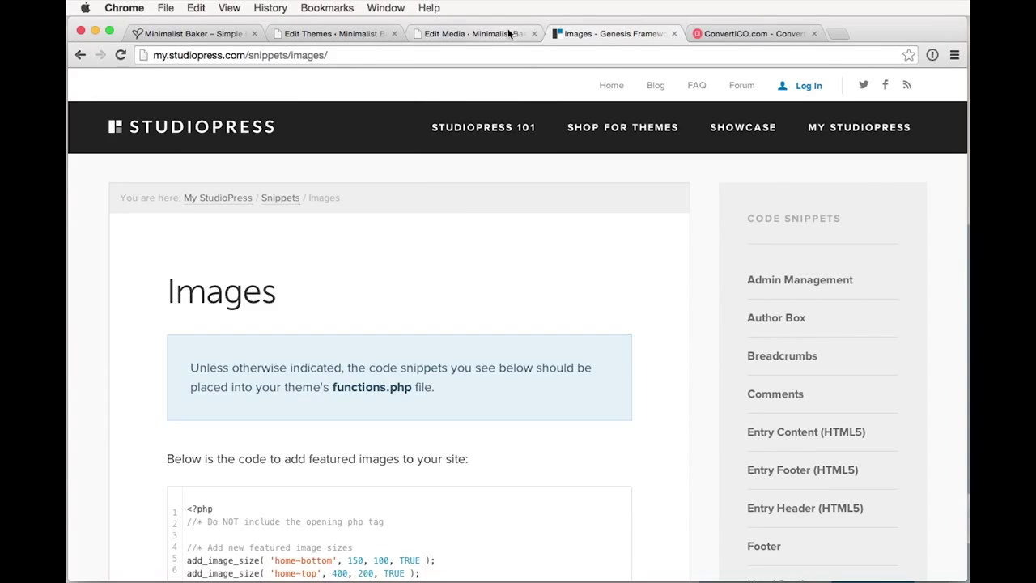
Find the StudioPress custom favicon snippet, view it raw, and copy the selected filter code
{"action": "scroll", "scroll_direction": "down", "scroll_amount": 3}
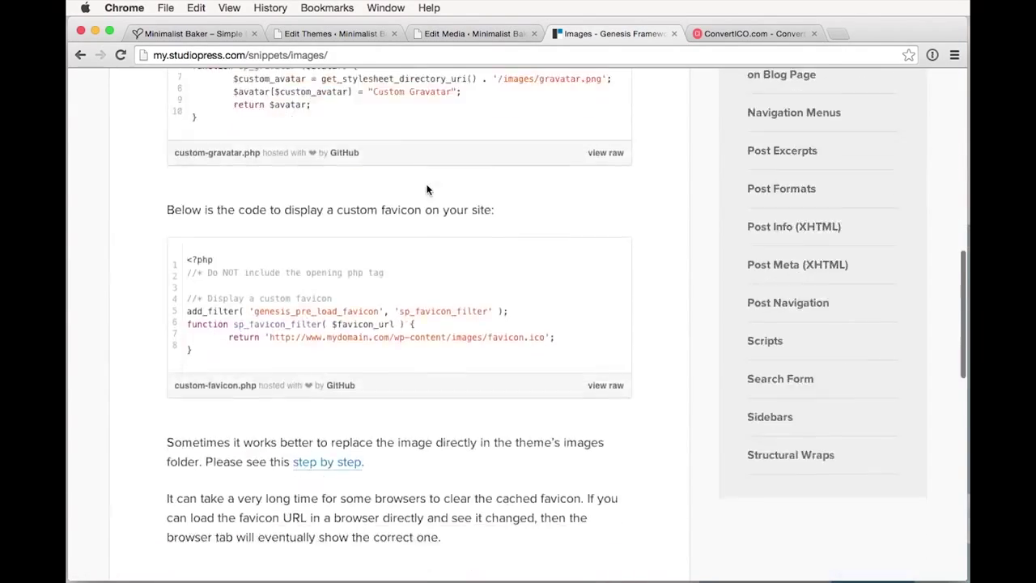
{"action": "scroll", "scroll_direction": "down", "scroll_amount": 3}
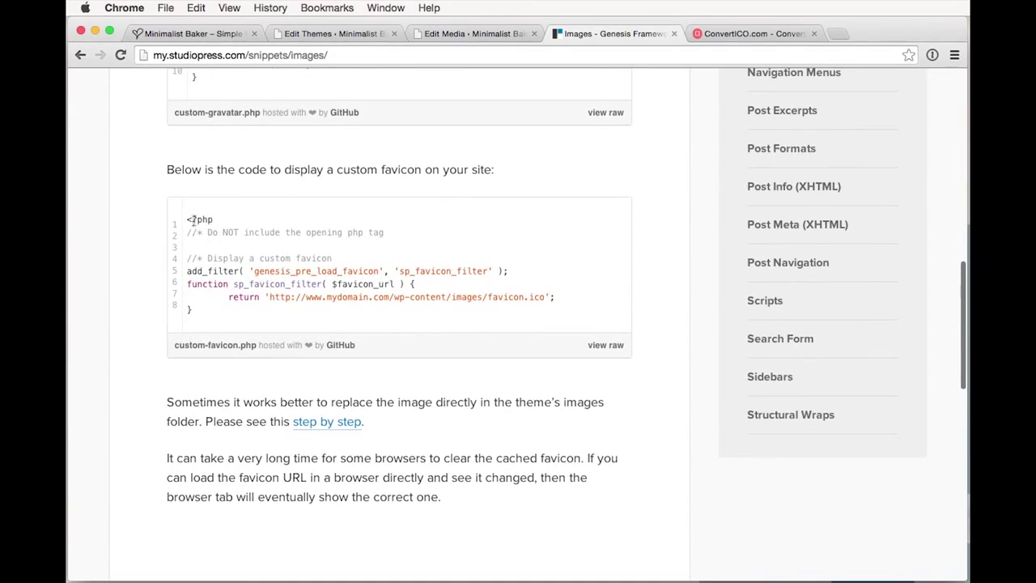
{"action": "mouse_move", "coordinate": [343, 359]}
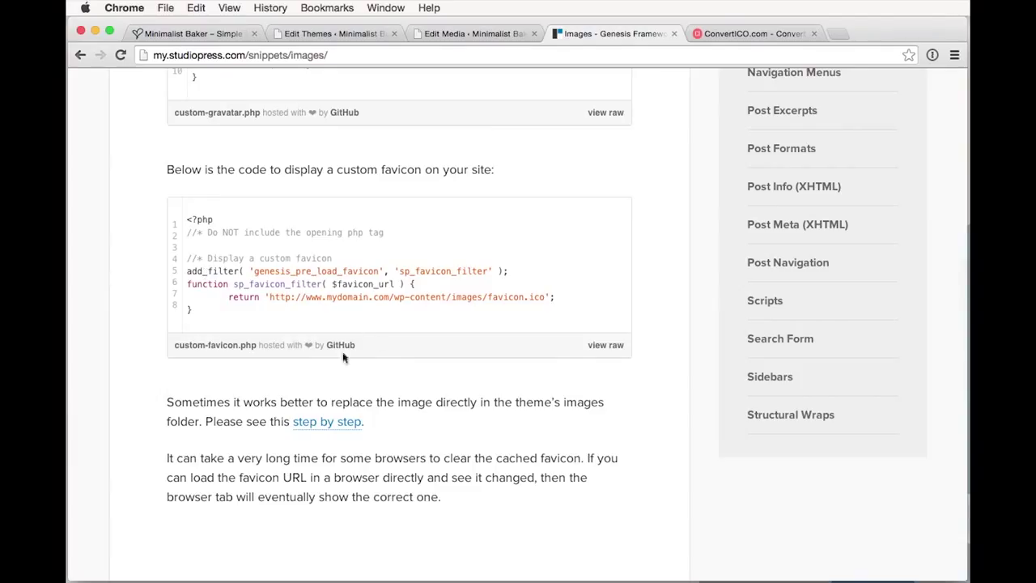
{"action": "left_click", "coordinate": [605, 345]}
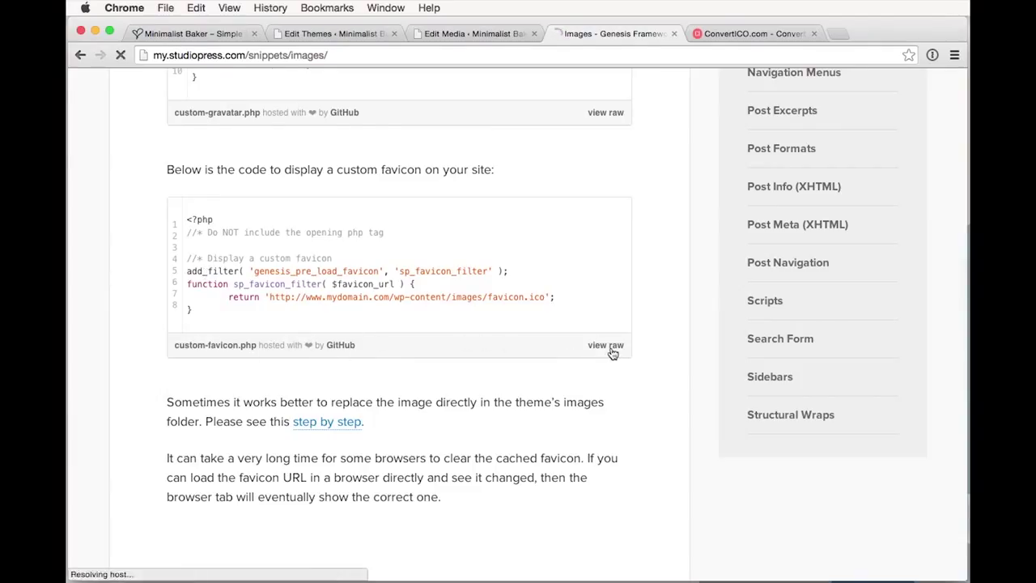
{"action": "left_click", "coordinate": [605, 345]}
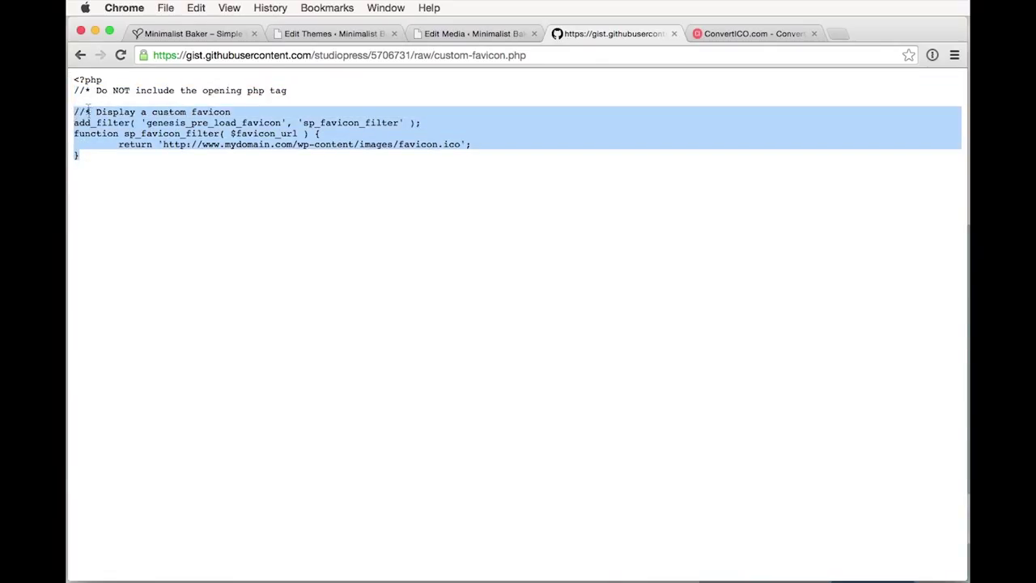
{"action": "right_click", "coordinate": [162, 130]}
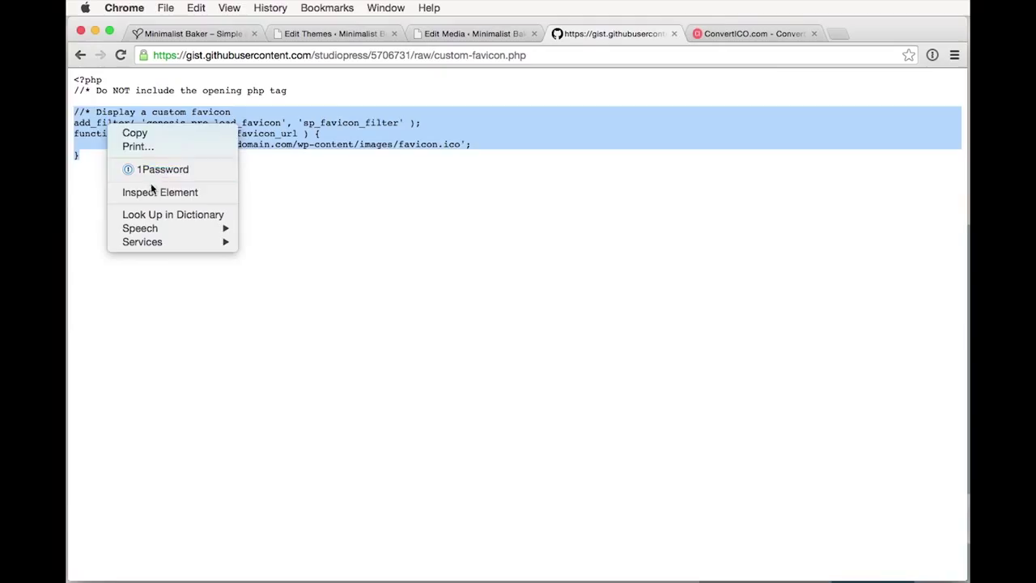
{"action": "left_click", "coordinate": [333, 32]}
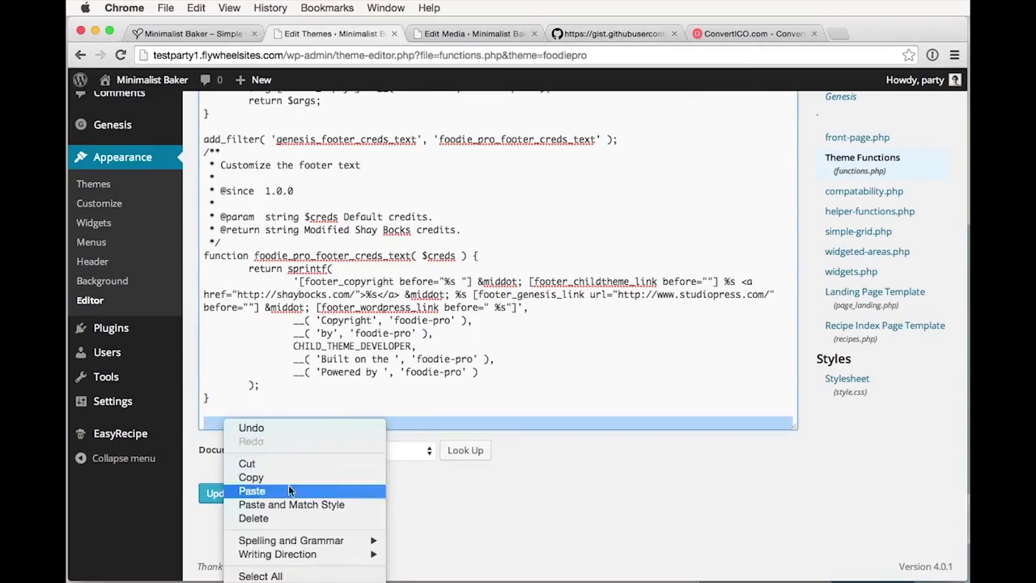
Paste the favicon filter into functions.php, swap the placeholder for the uploaded favicon.ico URL, and Update File
{"action": "left_click", "coordinate": [253, 491]}
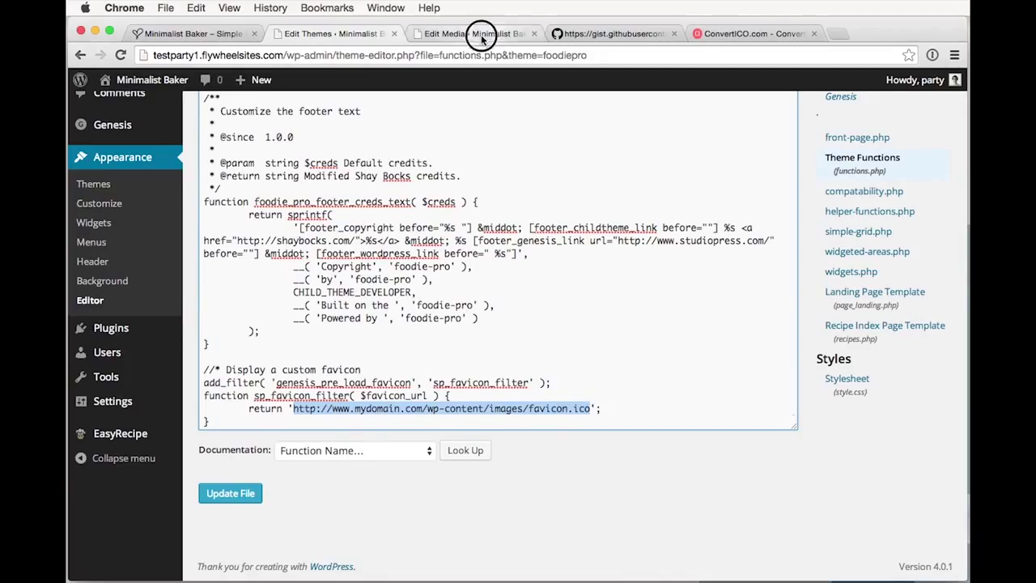
{"action": "left_click", "coordinate": [473, 32]}
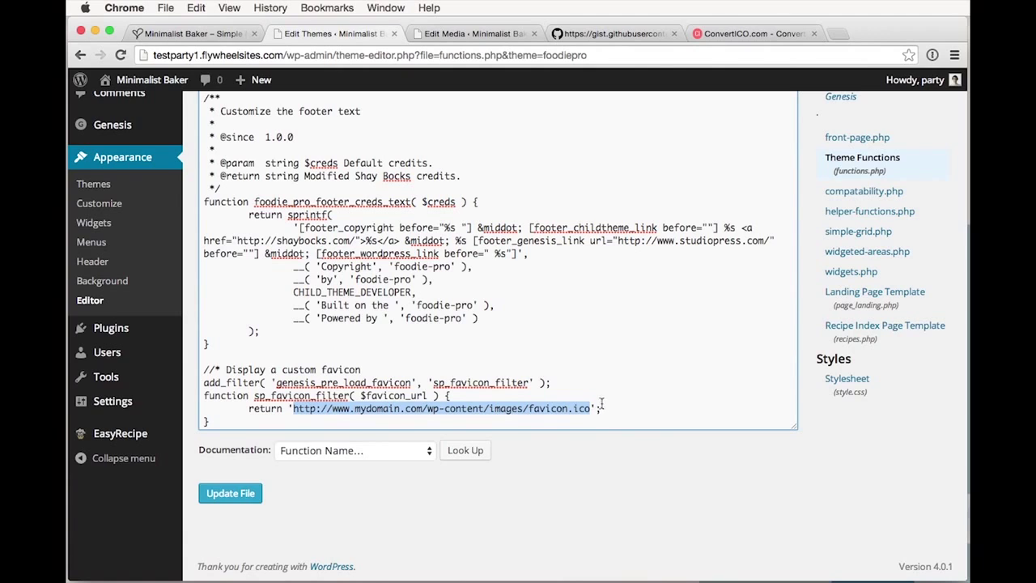
{"action": "right_click", "coordinate": [567, 408]}
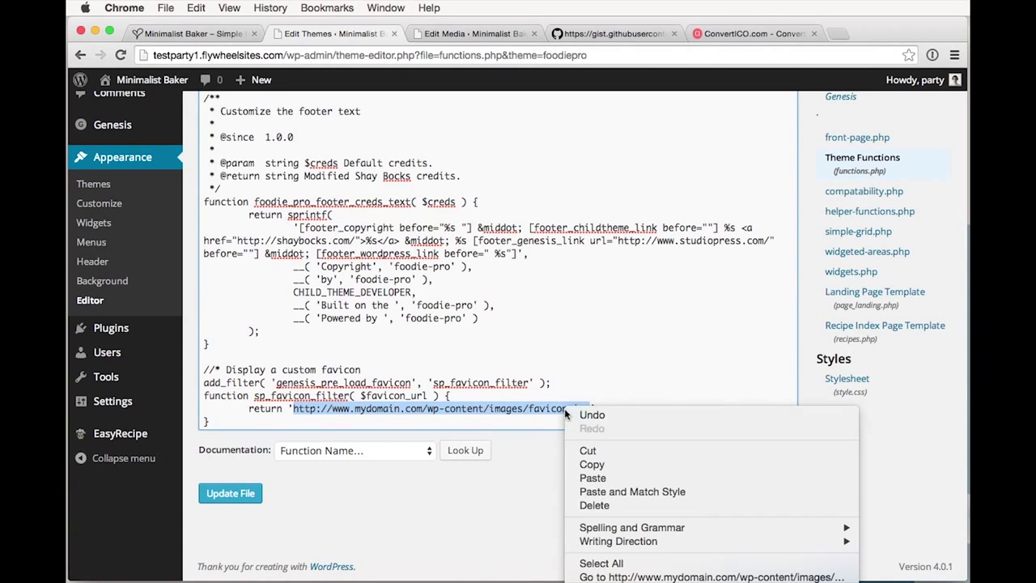
{"action": "left_click", "coordinate": [592, 478]}
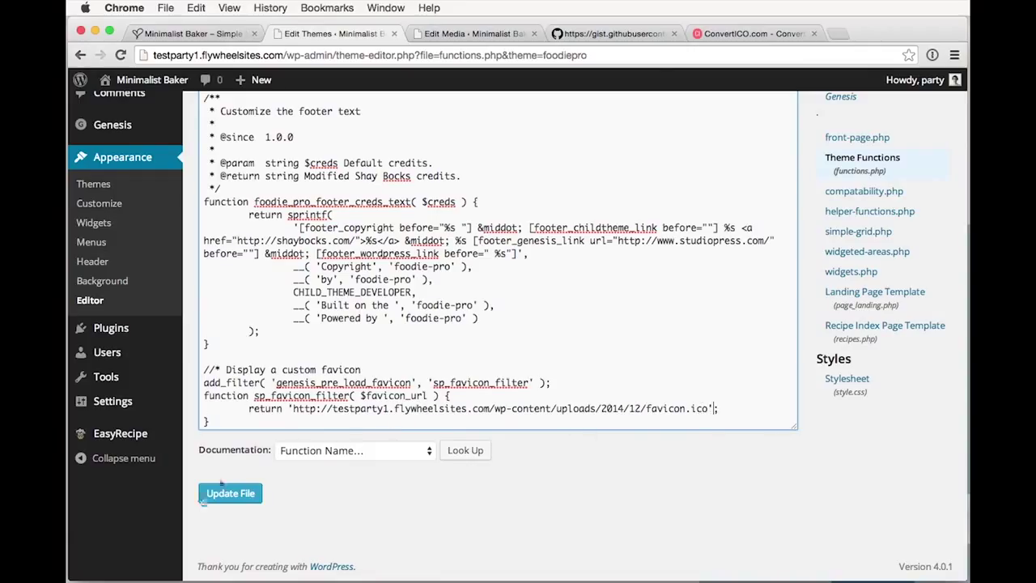
{"action": "left_click", "coordinate": [230, 492]}
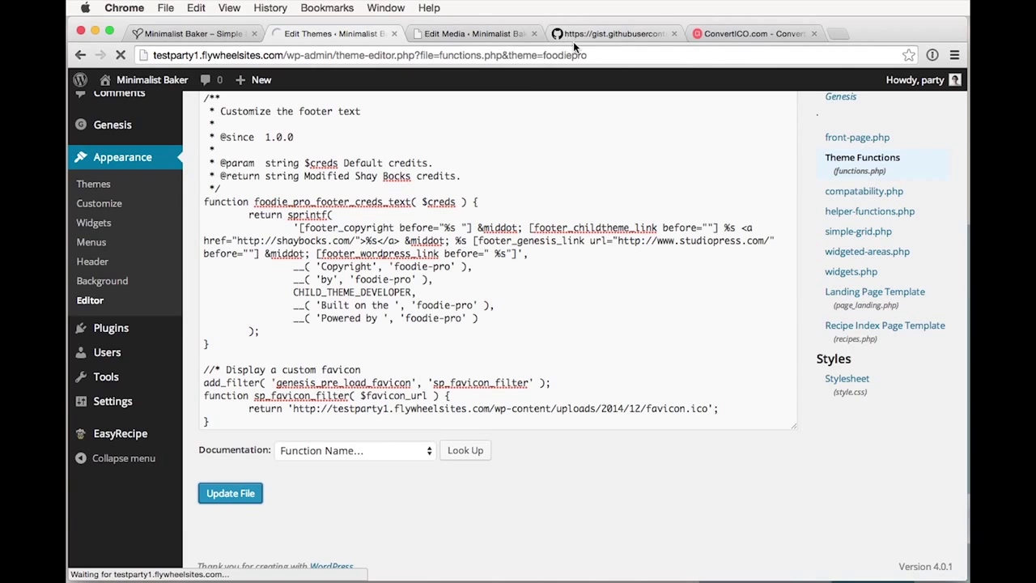
Switch to the Minimalist Baker site tab and reload the front page
{"action": "left_click", "coordinate": [191, 32]}
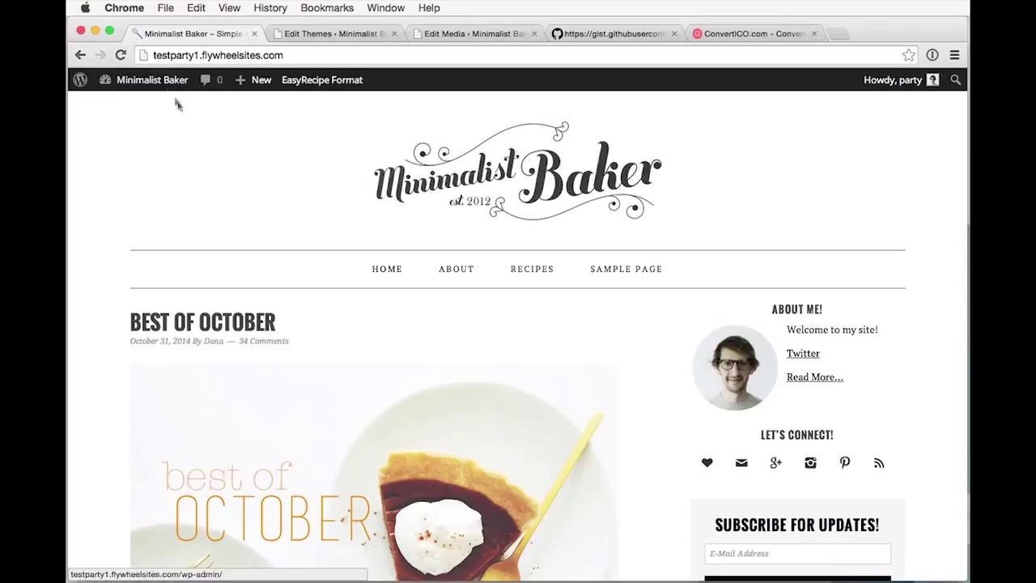
{"action": "left_click", "coordinate": [152, 79]}
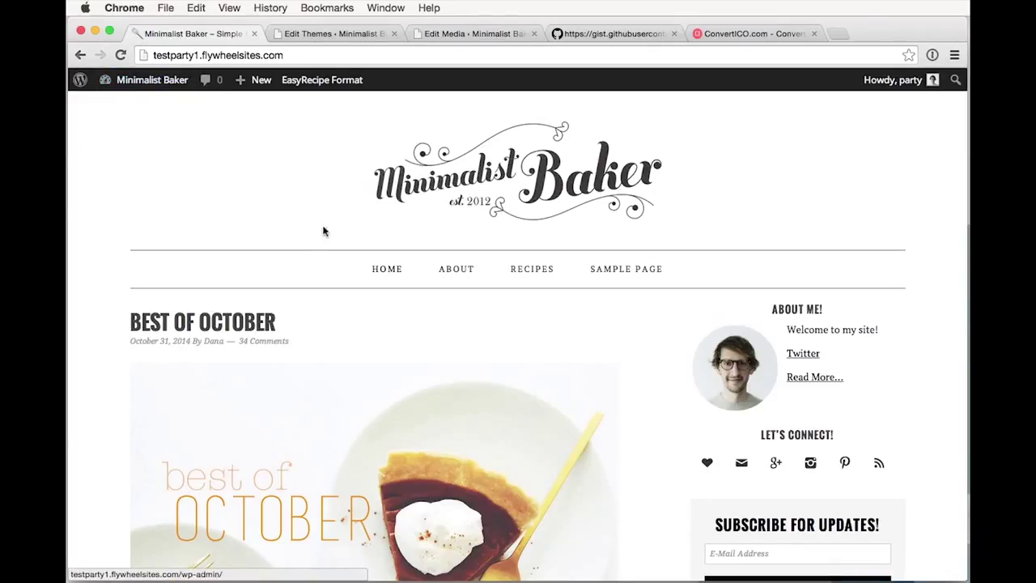
{"action": "mouse_move", "coordinate": [316, 233]}
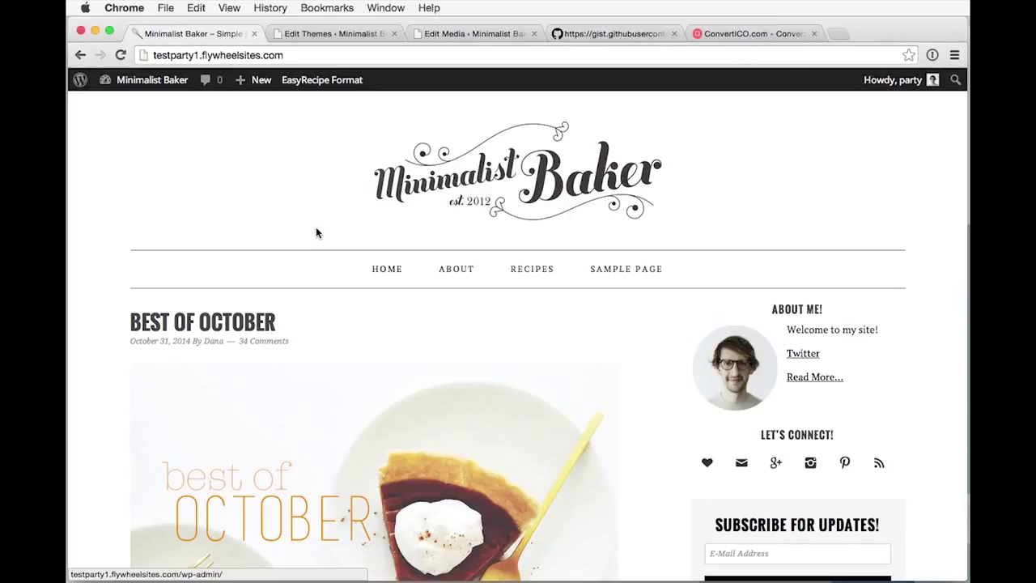